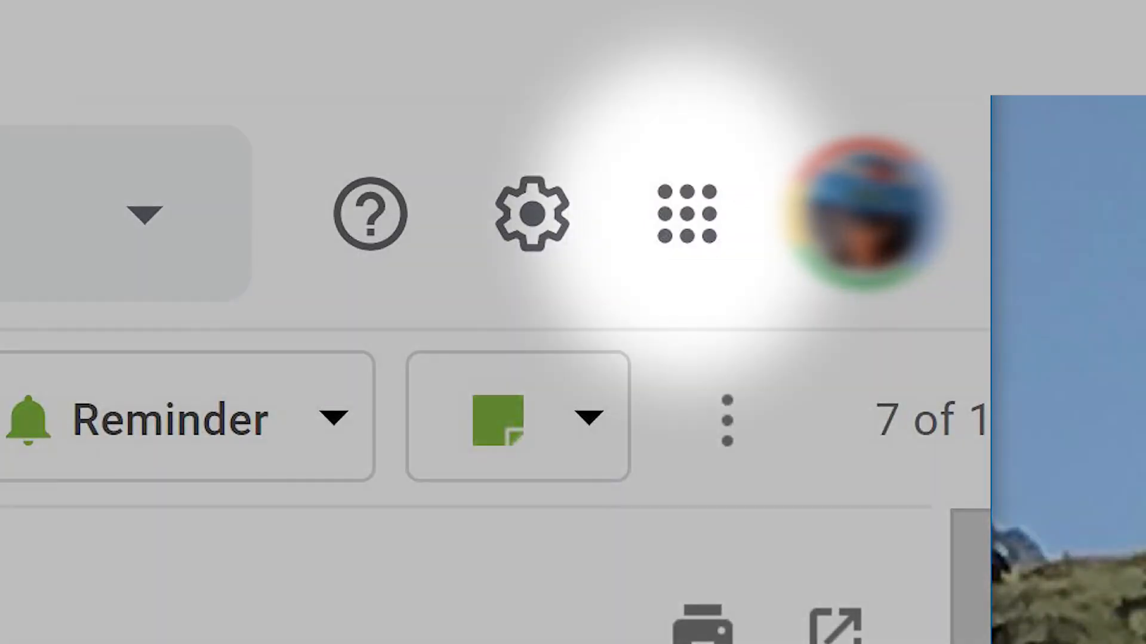
Step: Launch Google Contacts from Gmail's Google apps grid
left_click(685, 214)
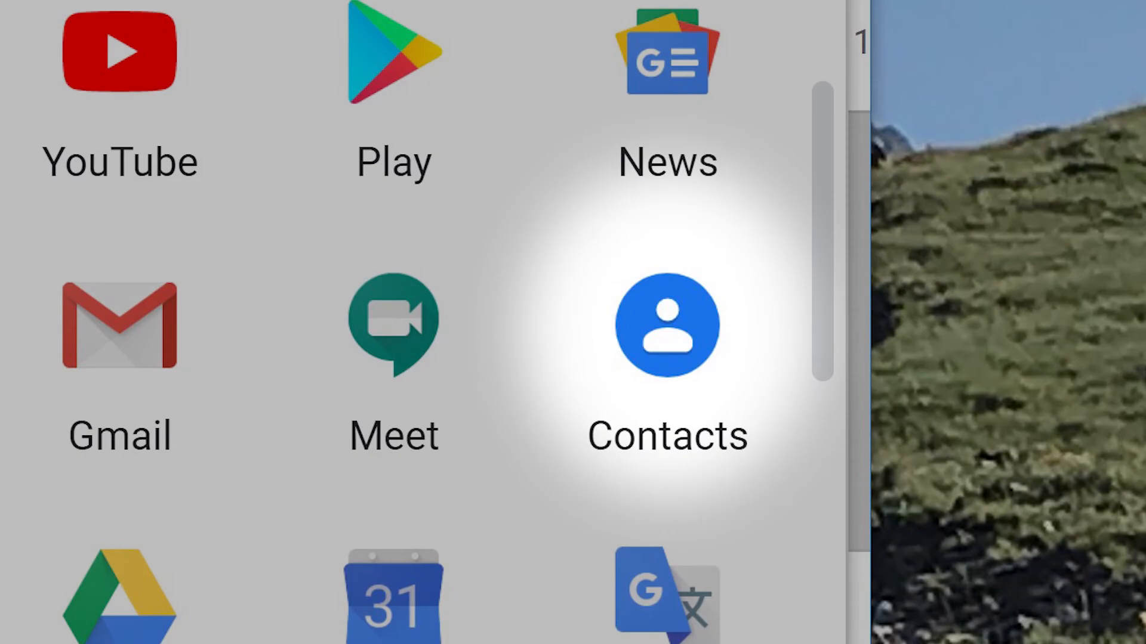
left_click(666, 325)
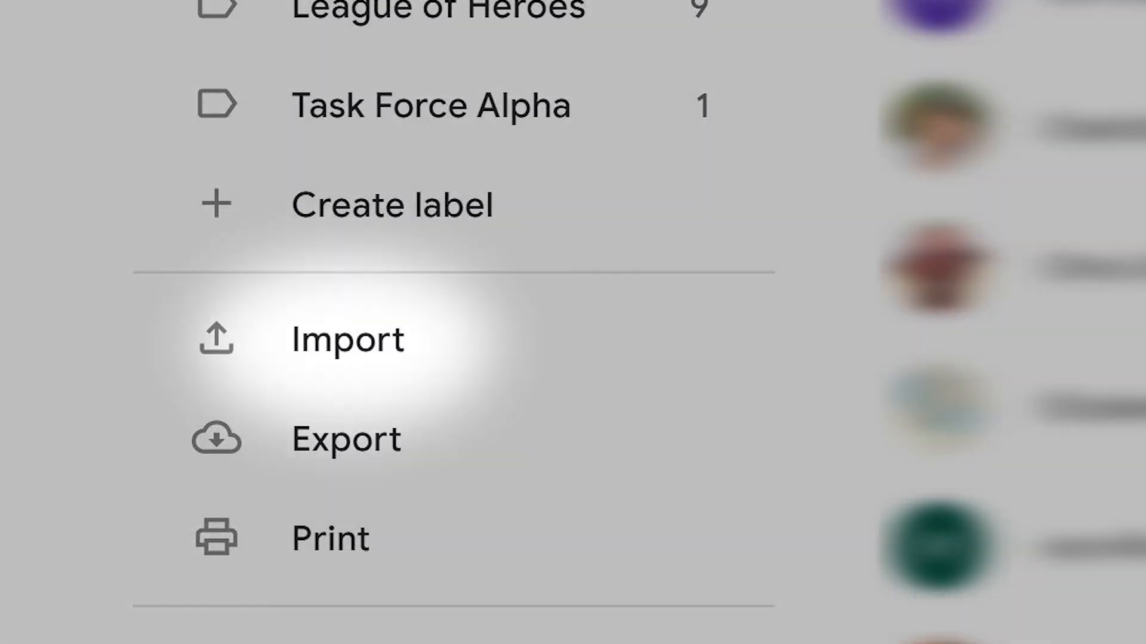
Step: Start an import from the sidebar so the CSV/vCard import dialog appears
left_click(346, 338)
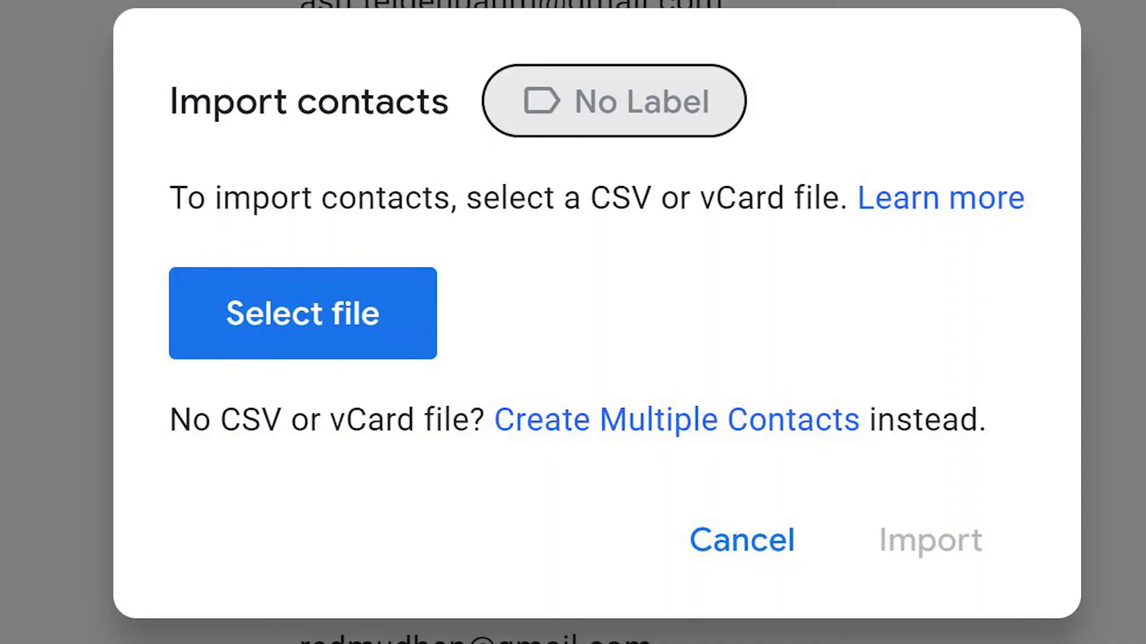
left_click(301, 313)
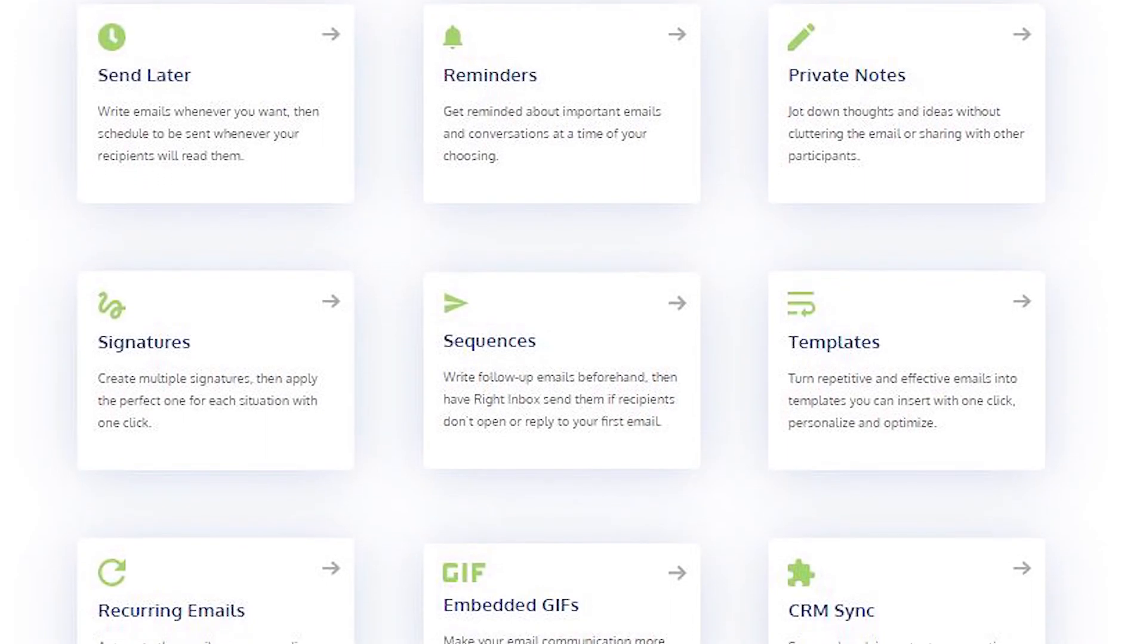
scroll("down", 3)
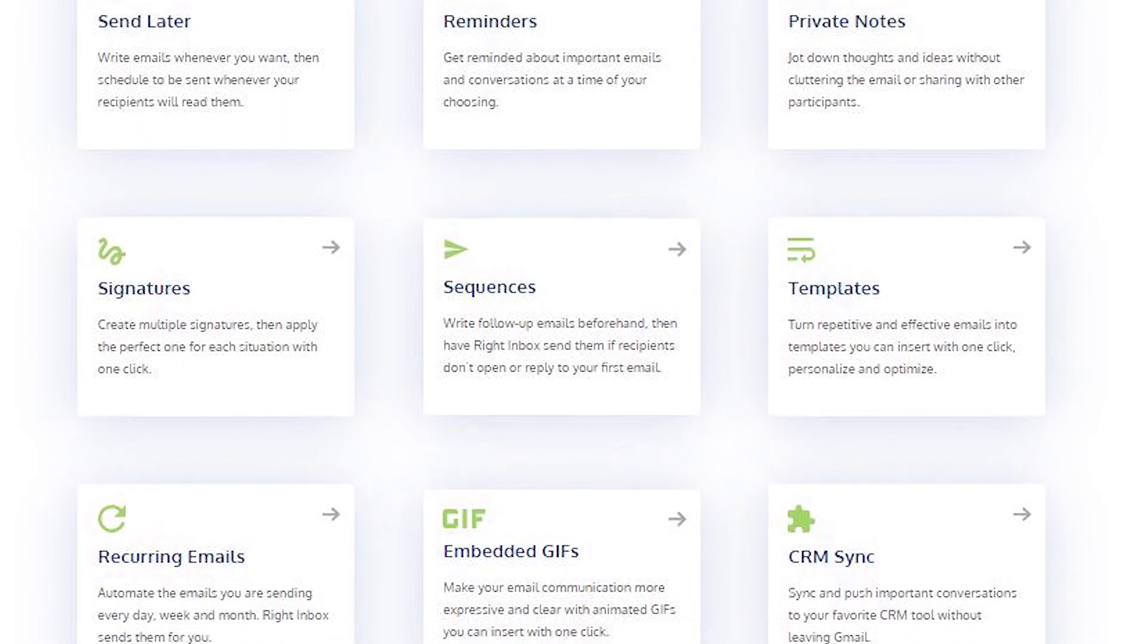
scroll("down", 3)
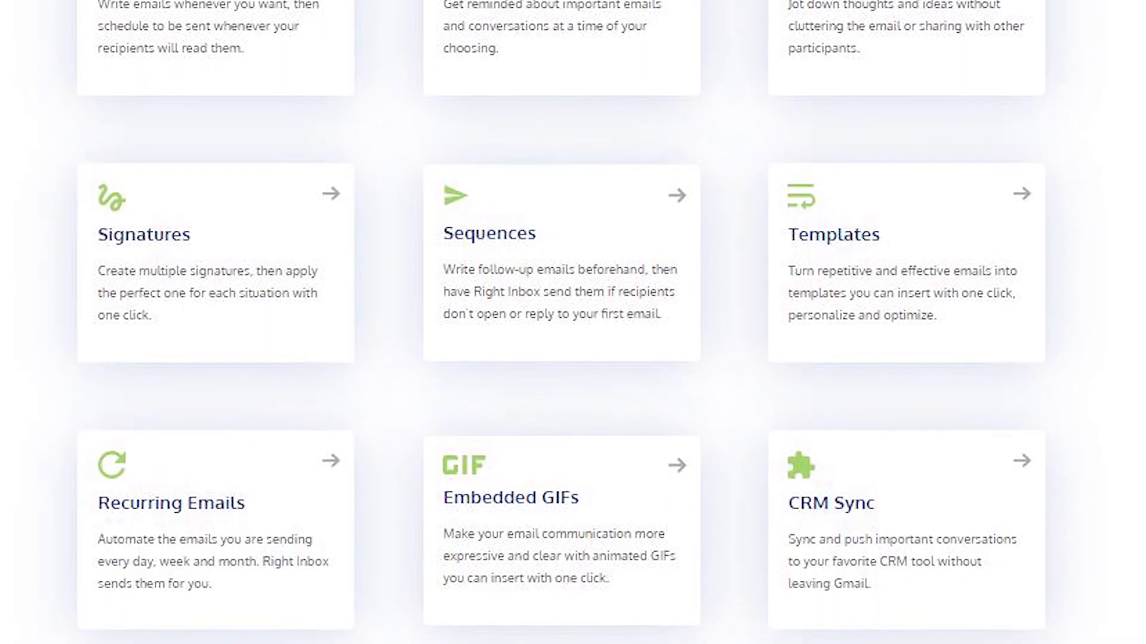
scroll("down", 3)
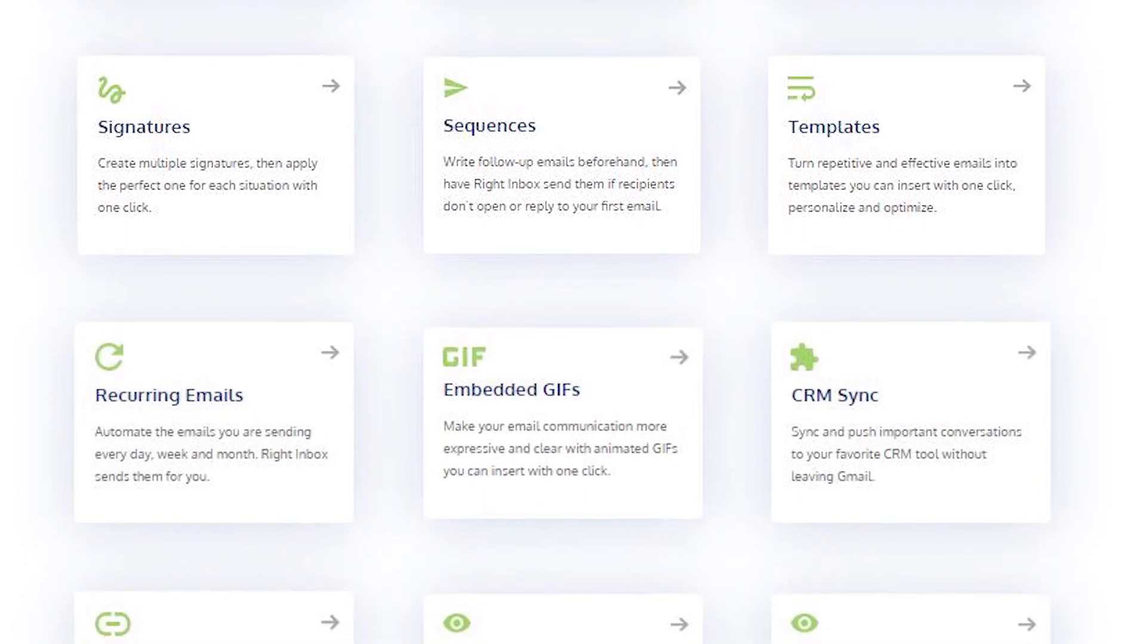
scroll("down", 3)
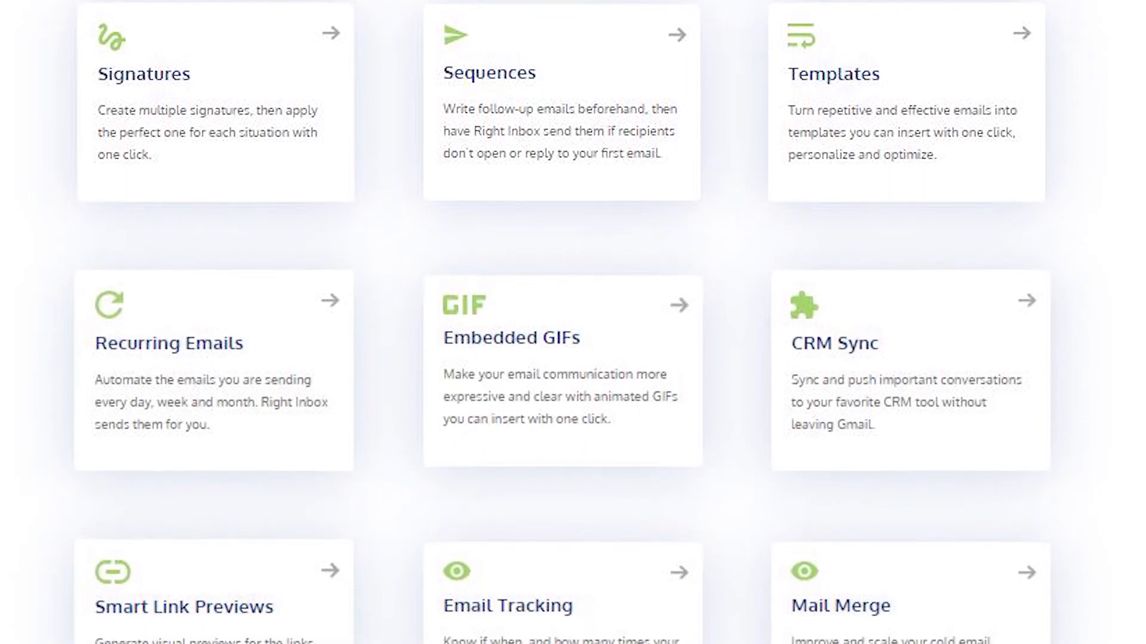
scroll("down", 3)
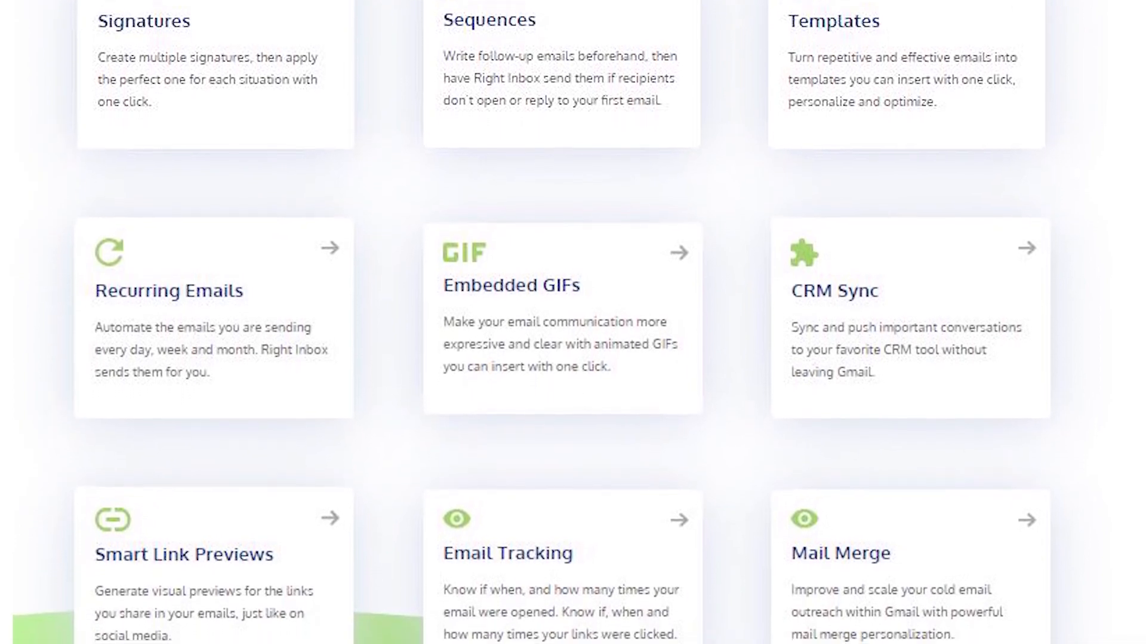